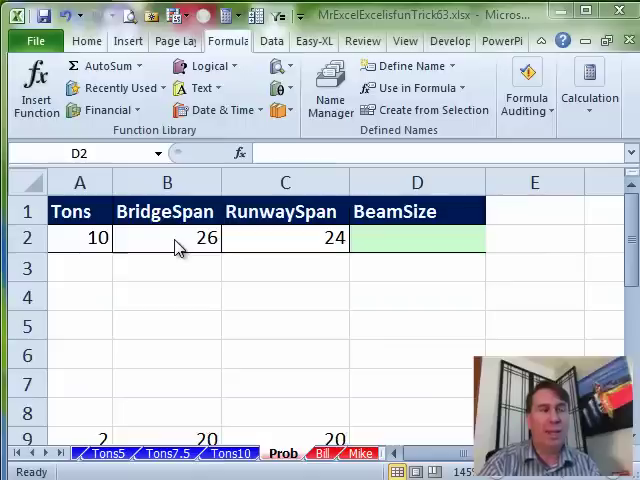
{"action": "mouse_move", "coordinate": [255, 243]}
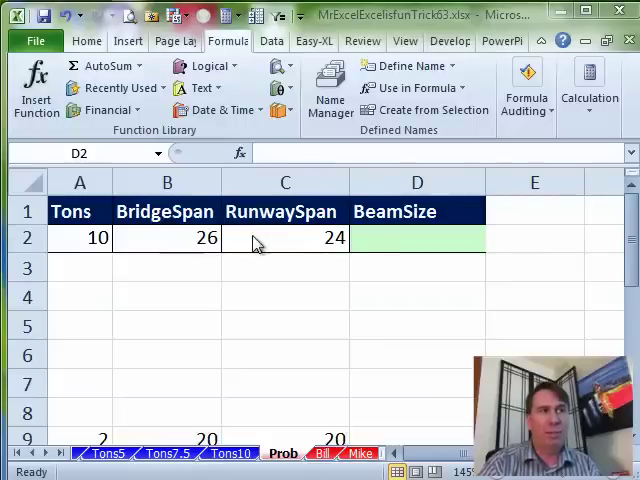
Switch from the Prob sheet to the Tons3 sheet's span and beam size table
{"action": "left_click", "coordinate": [224, 453]}
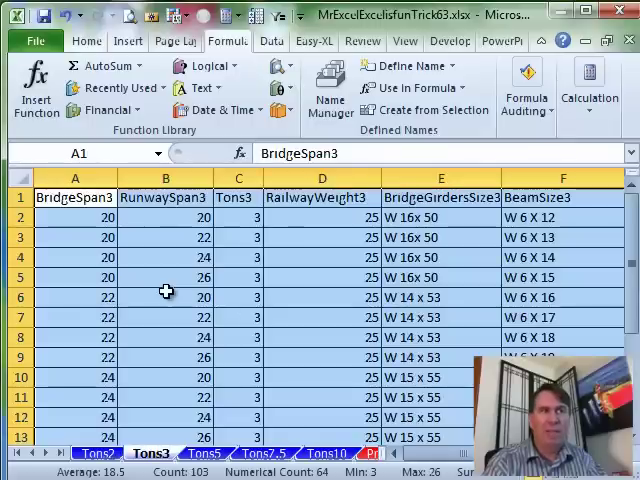
{"action": "scroll", "scroll_direction": "down", "scroll_amount": 3}
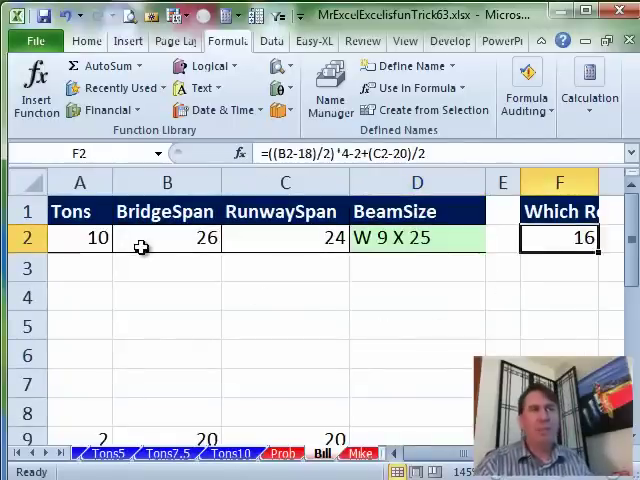
{"action": "mouse_move", "coordinate": [474, 271]}
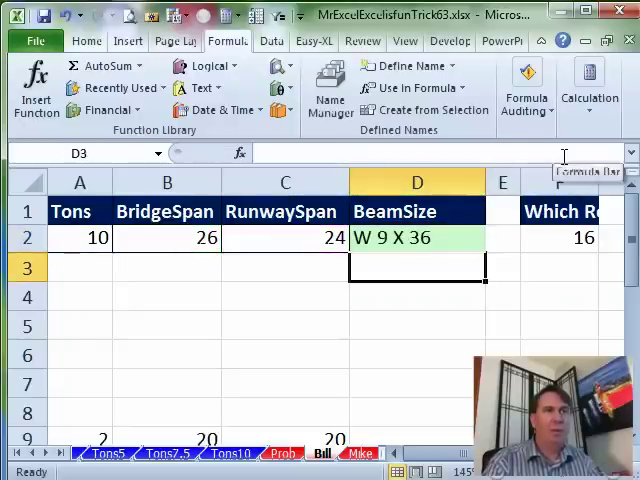
Inspect the BeamSize formula in D2, then browse the Tons10 and Tons7.5 beam tables
{"action": "left_click", "coordinate": [417, 237]}
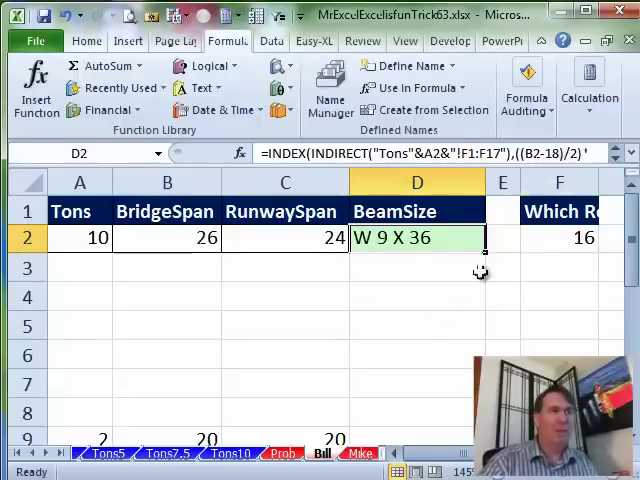
{"action": "left_click", "coordinate": [229, 453]}
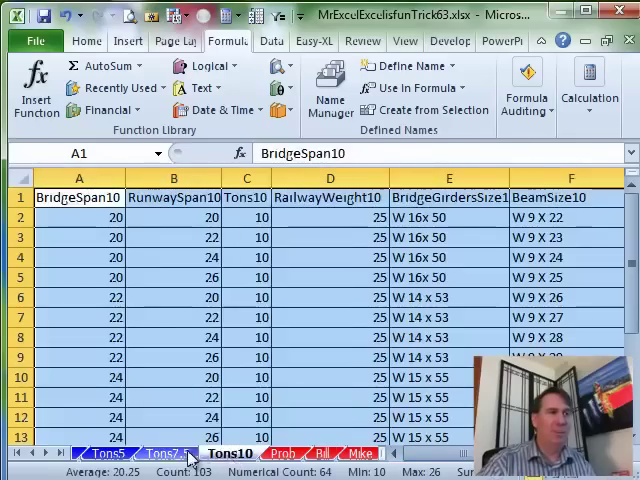
{"action": "left_click", "coordinate": [167, 453]}
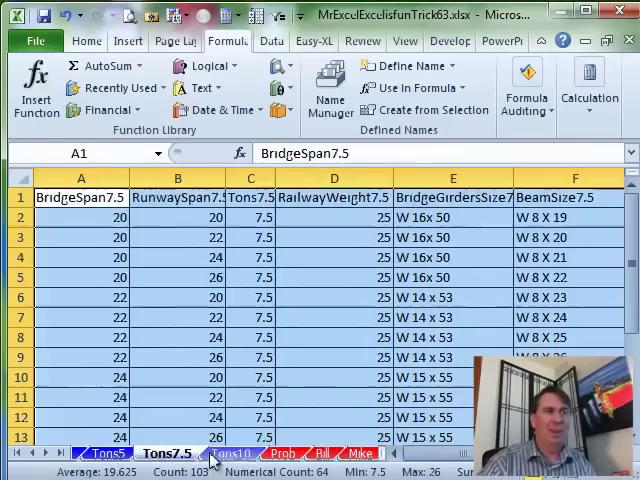
{"action": "left_click", "coordinate": [235, 453]}
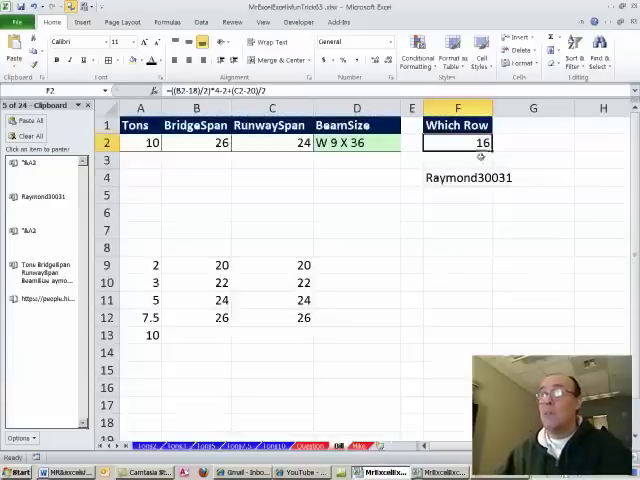
Open the Which Row formula in F2 for viewing
{"action": "double_click", "coordinate": [457, 142]}
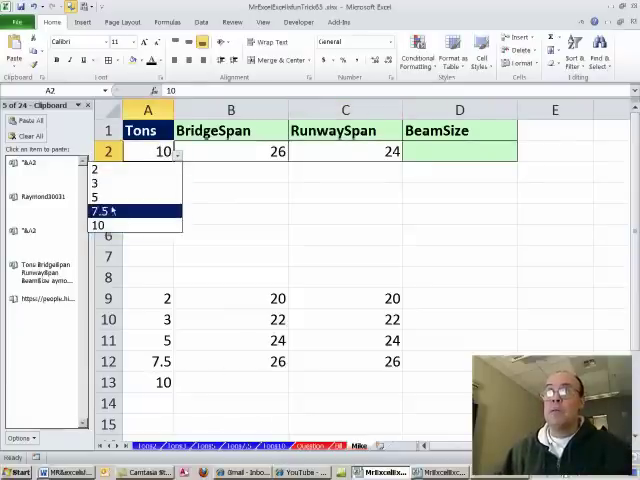
Set Tons on the Mike sheet to 7.5, restore 10, then view the Tons5 table
{"action": "left_click", "coordinate": [100, 211]}
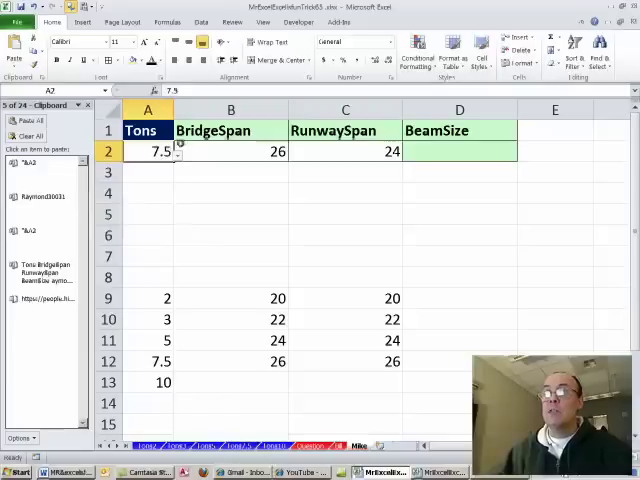
{"action": "type", "text": "10"}
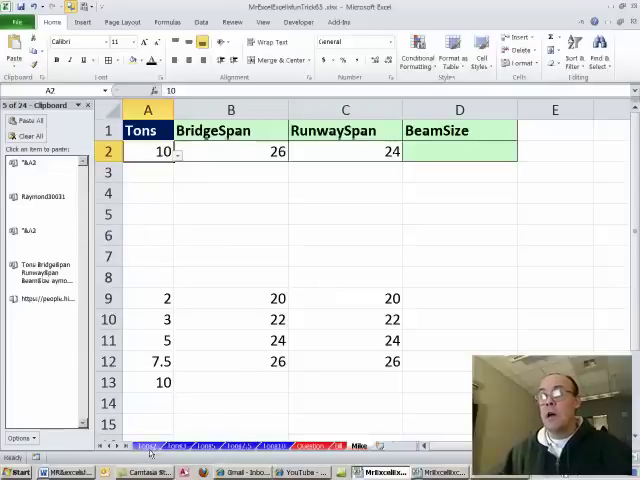
{"action": "left_click", "coordinate": [146, 445]}
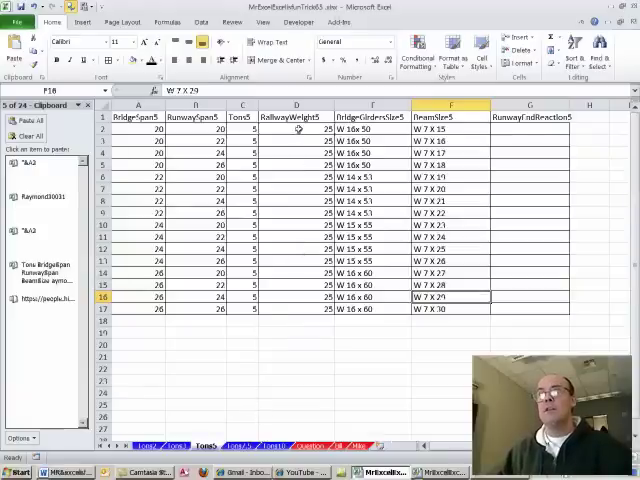
Switch to the Tons2 sheet showing the W 5 beam table
{"action": "left_click", "coordinate": [296, 104]}
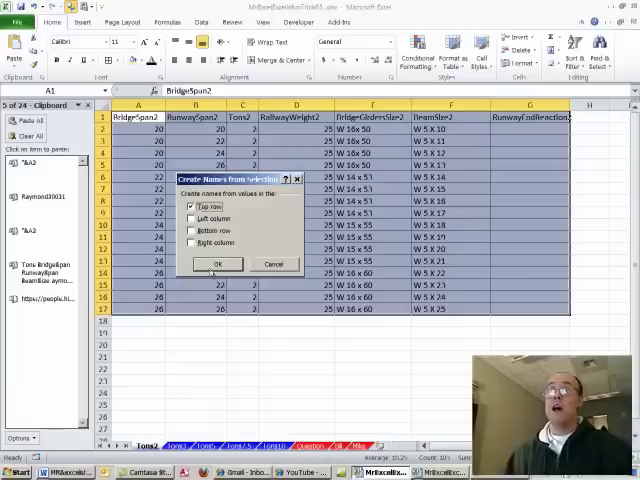
Create top-row range names for the Tons2, Tons3, Tons5, Tons7.5 and Tons10 tables
{"action": "left_click", "coordinate": [215, 263]}
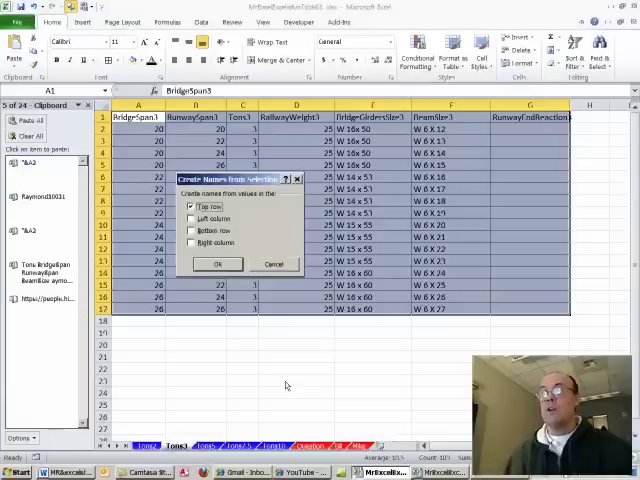
{"action": "left_click", "coordinate": [217, 263]}
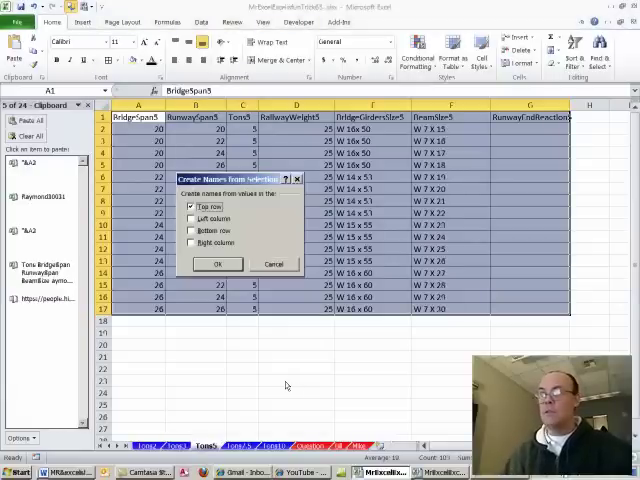
{"action": "left_click", "coordinate": [216, 263]}
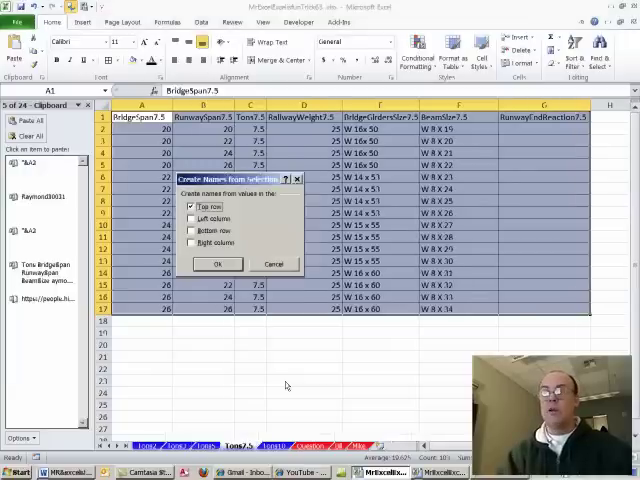
{"action": "left_click", "coordinate": [216, 264]}
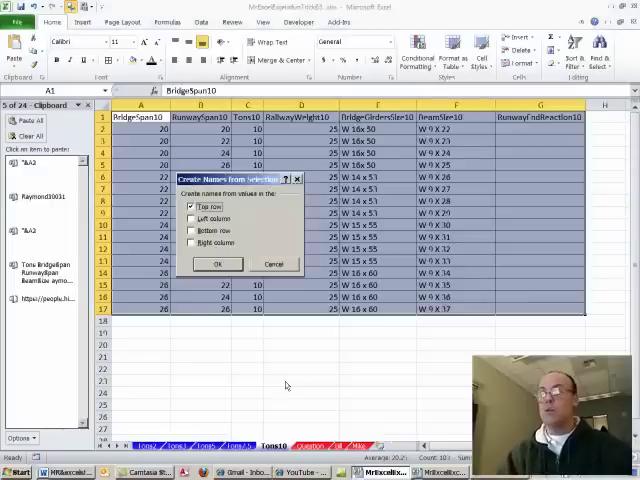
{"action": "left_click", "coordinate": [217, 263]}
{"action": "type", "text": "=\"BeamSize"}
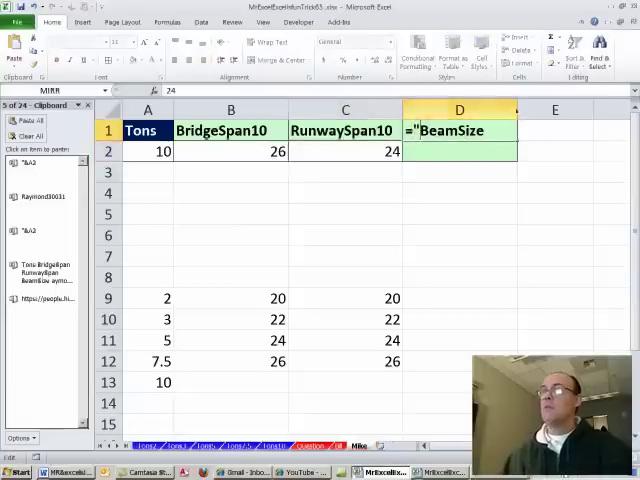
Finish the D1 heading formula ="BeamSize"&A2 on the Mike sheet
{"action": "type", "text": "&A2"}
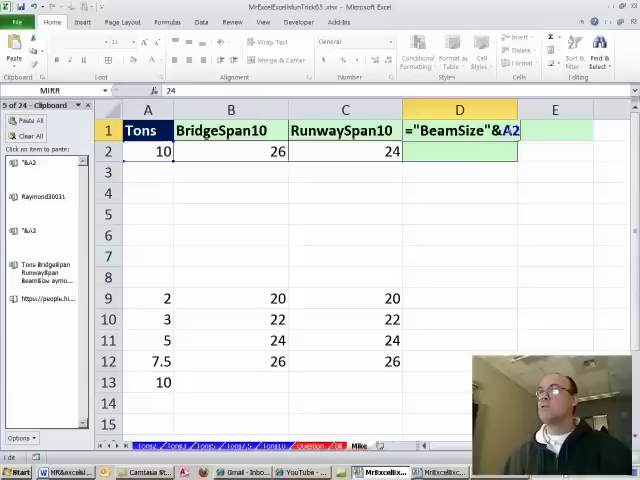
{"action": "left_click", "coordinate": [148, 150]}
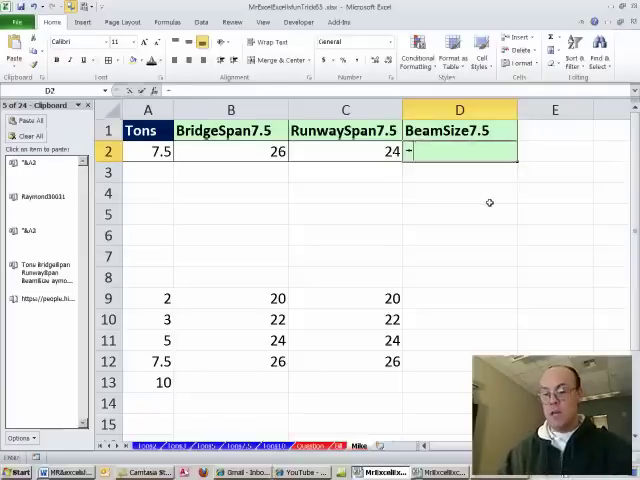
Enter =INDEX(INDIRECT(D1) in D2, picking INDIRECT from autocomplete
{"action": "type", "text": "=INDEX("}
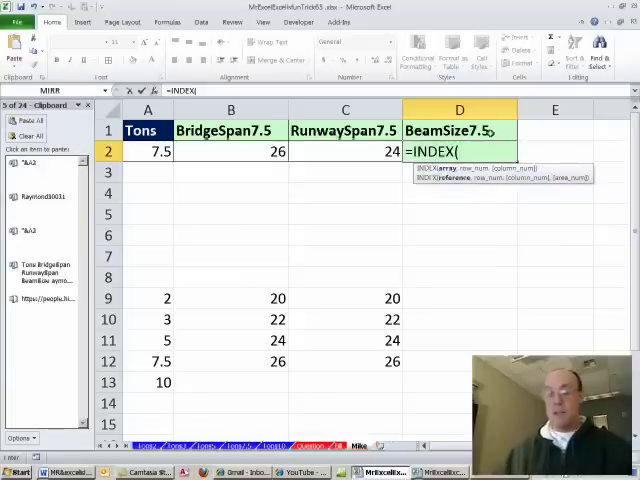
{"action": "type", "text": "in"}
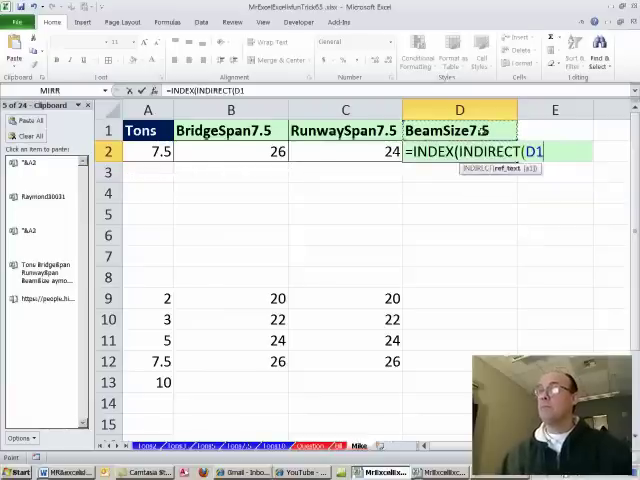
{"action": "type", "text": ")"}
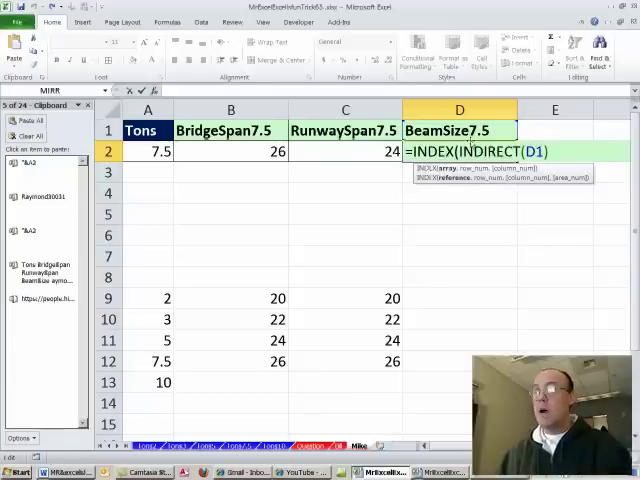
Add MATCH(B2&C2, to the D2 formula as the row lookup
{"action": "type", "text": ","}
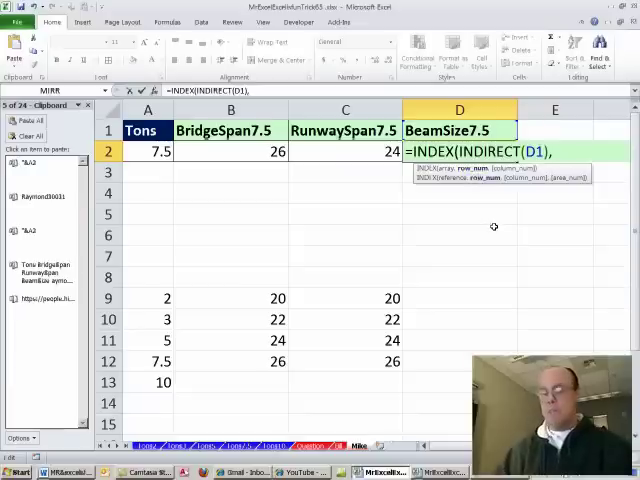
{"action": "type", "text": ",MATCH("}
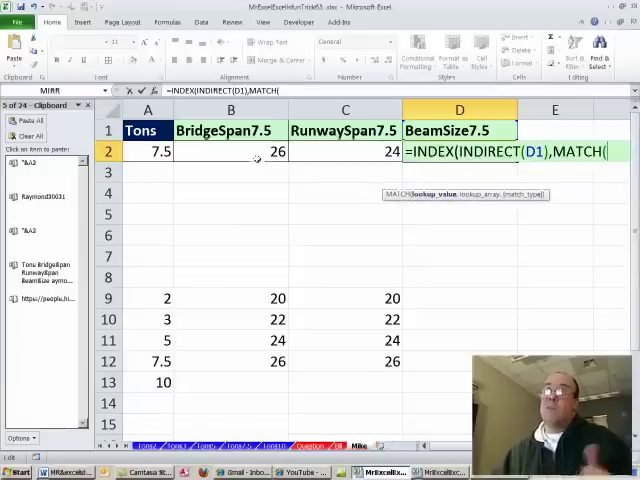
{"action": "left_click", "coordinate": [230, 150]}
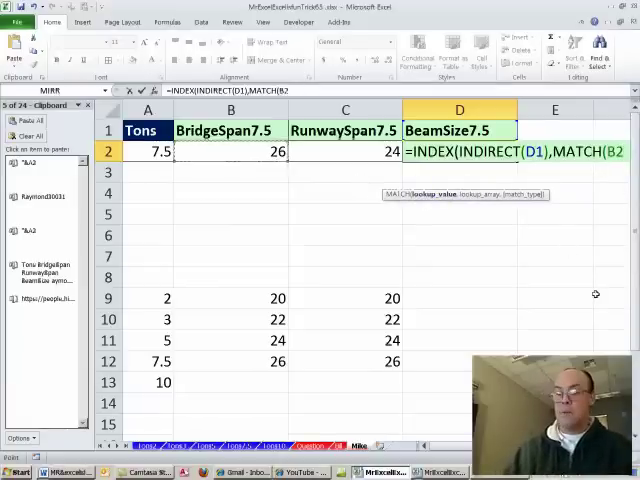
{"action": "type", "text": "&C2"}
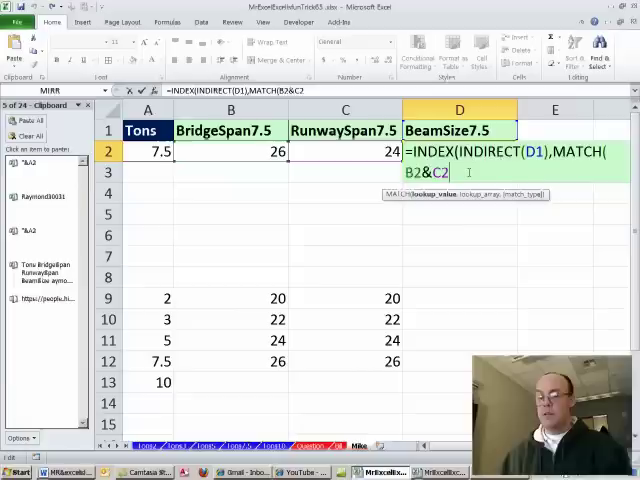
{"action": "type", "text": ","}
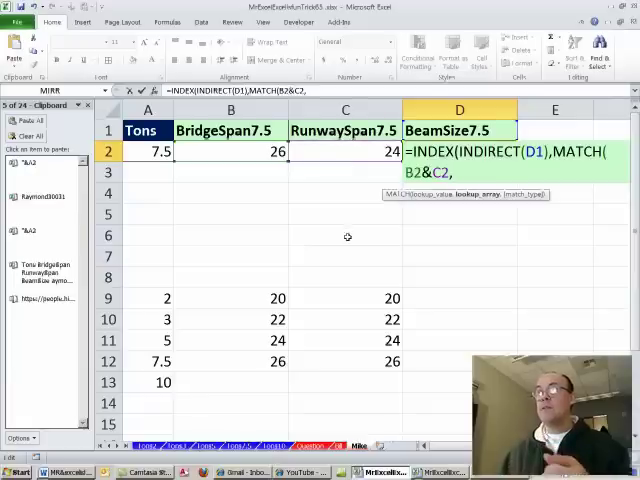
Add INDIRECT(B1)&INDIRECT(C1), as the MATCH lookup array
{"action": "type", "text": "i"}
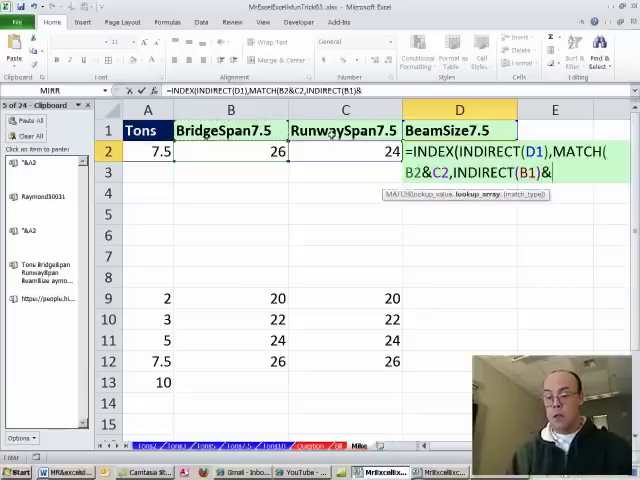
{"action": "type", "text": "ind"}
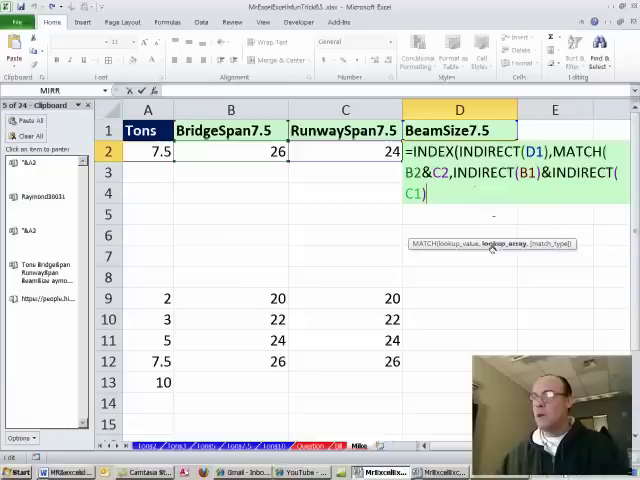
{"action": "type", "text": ","}
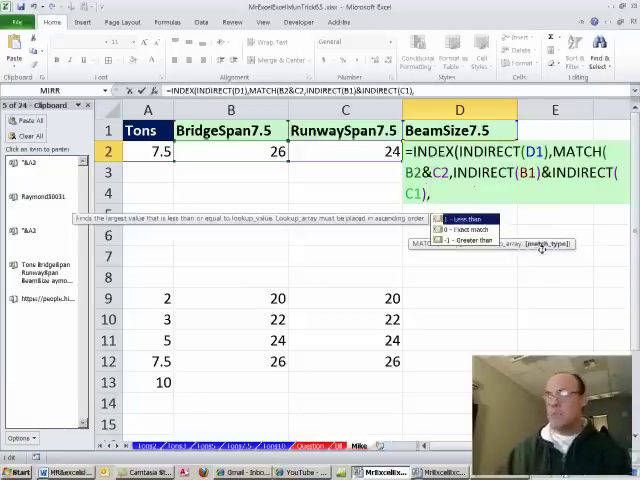
Finish the D2 BeamSize array formula with ,0)) and set Tons to 10, returning W 9 X 36
{"action": "type", "text": ",0"}
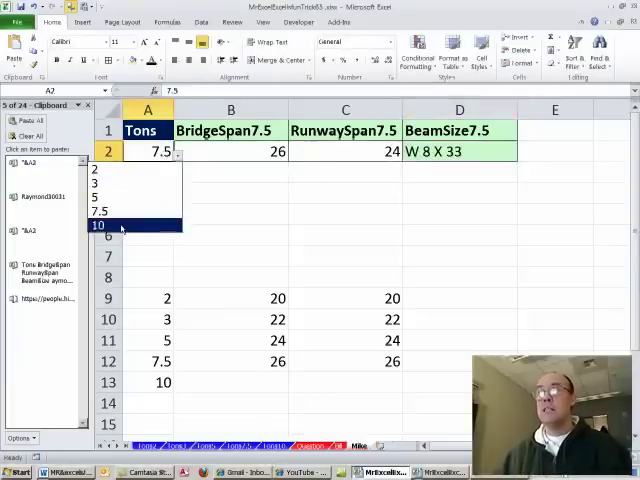
{"action": "left_click", "coordinate": [100, 225]}
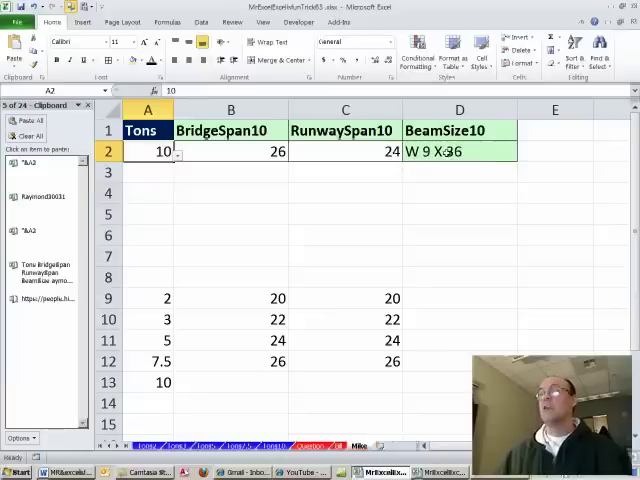